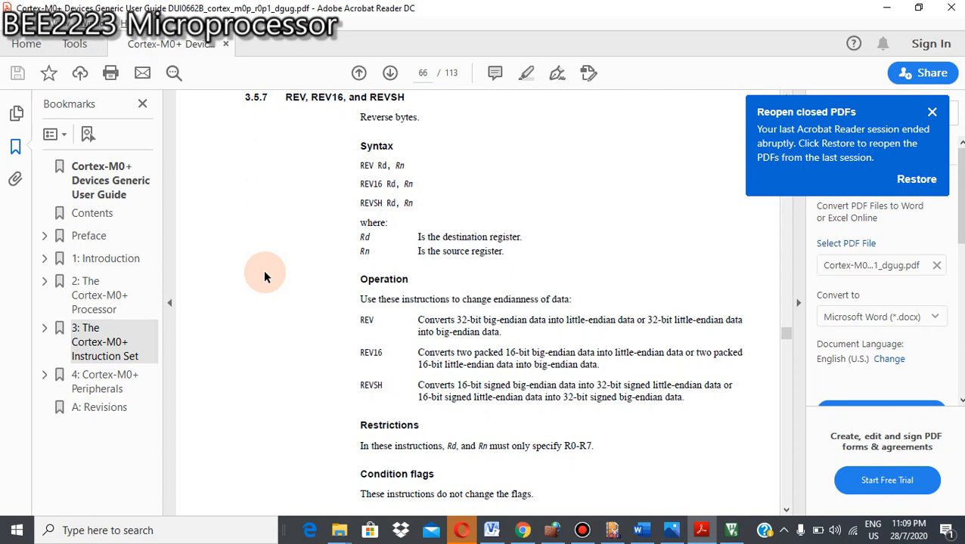
mouse_move(285, 154)
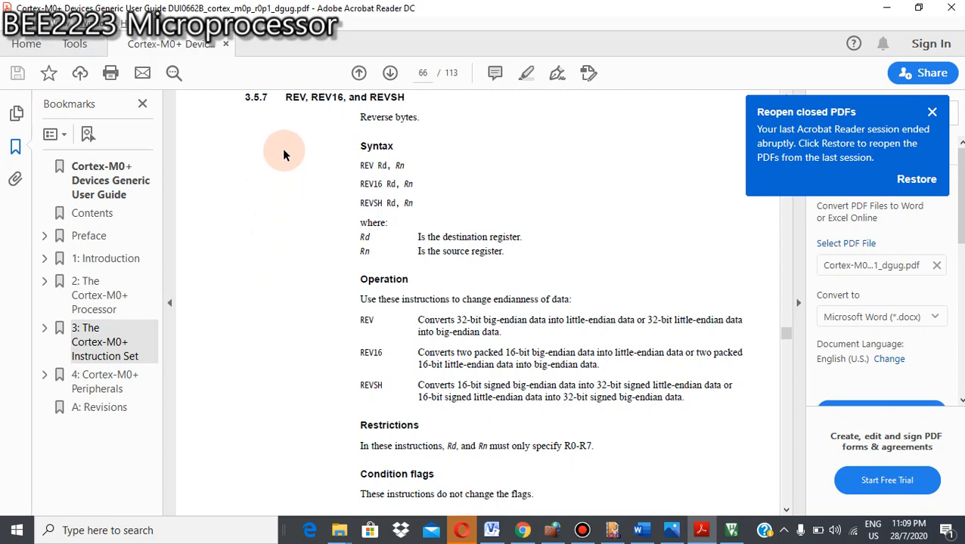
mouse_move(332, 106)
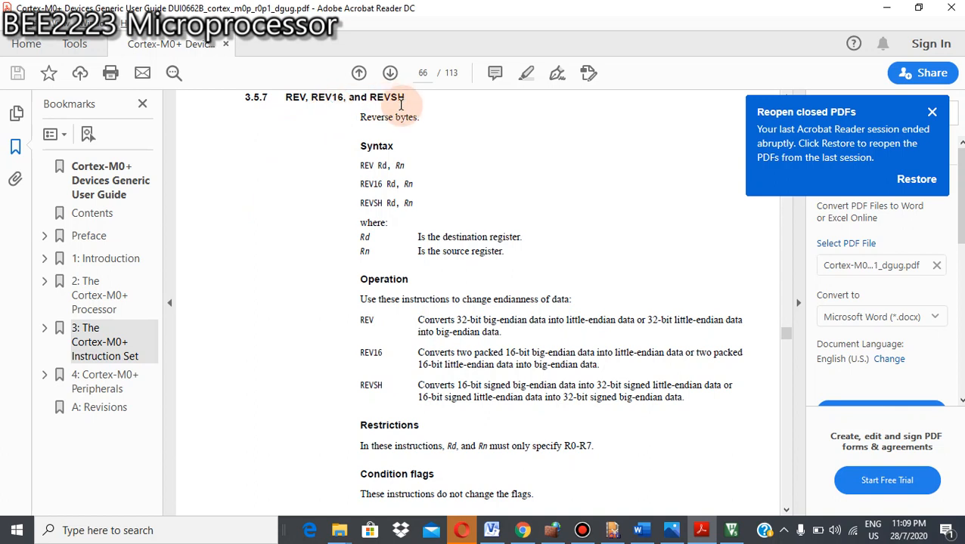
mouse_move(354, 128)
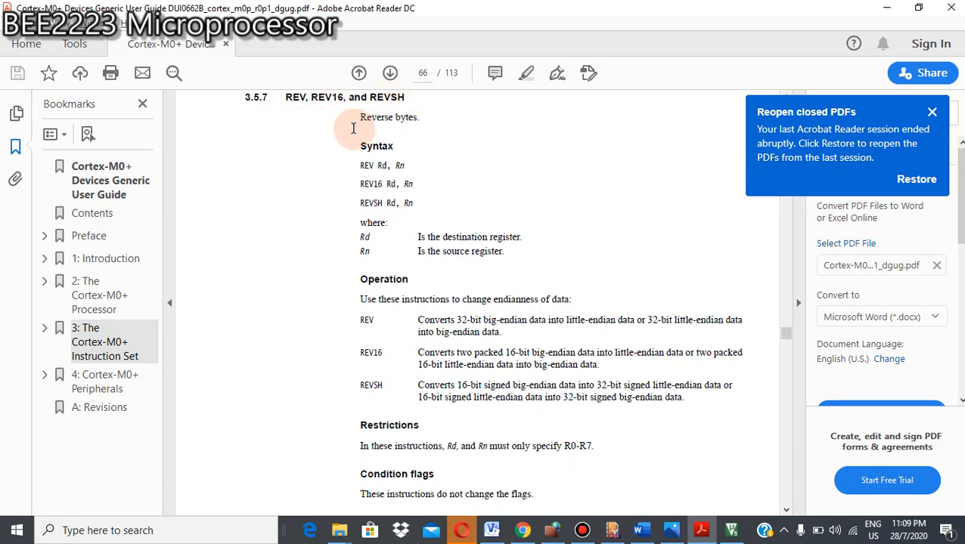
mouse_move(306, 106)
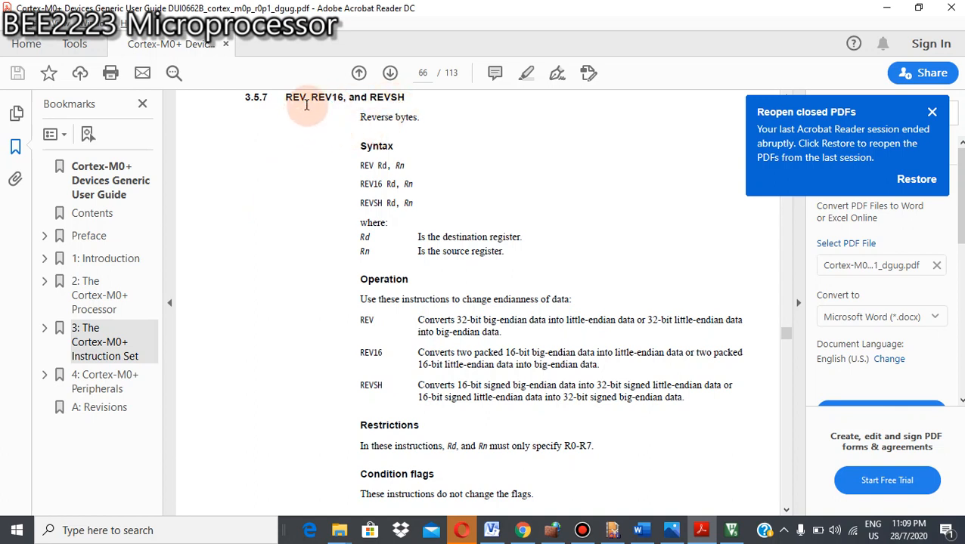
mouse_move(330, 109)
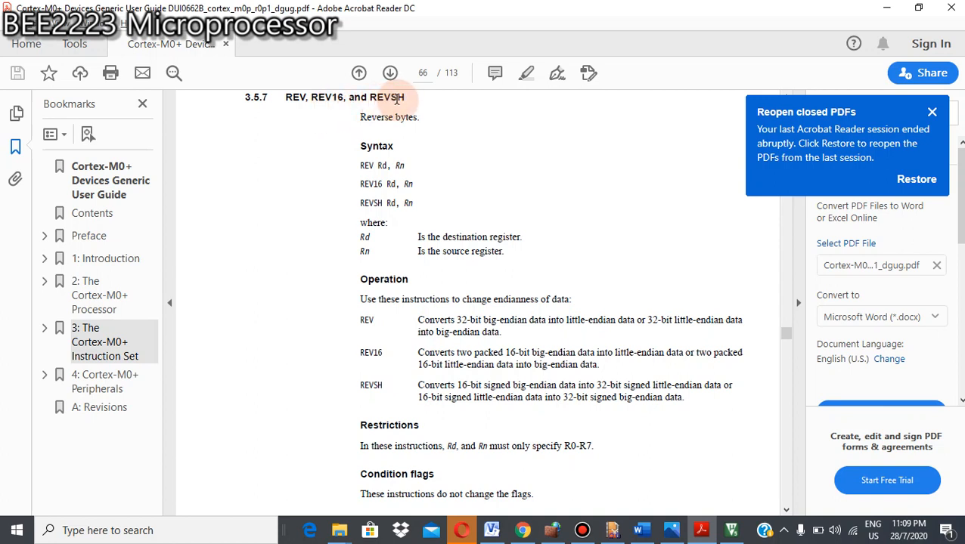
mouse_move(412, 162)
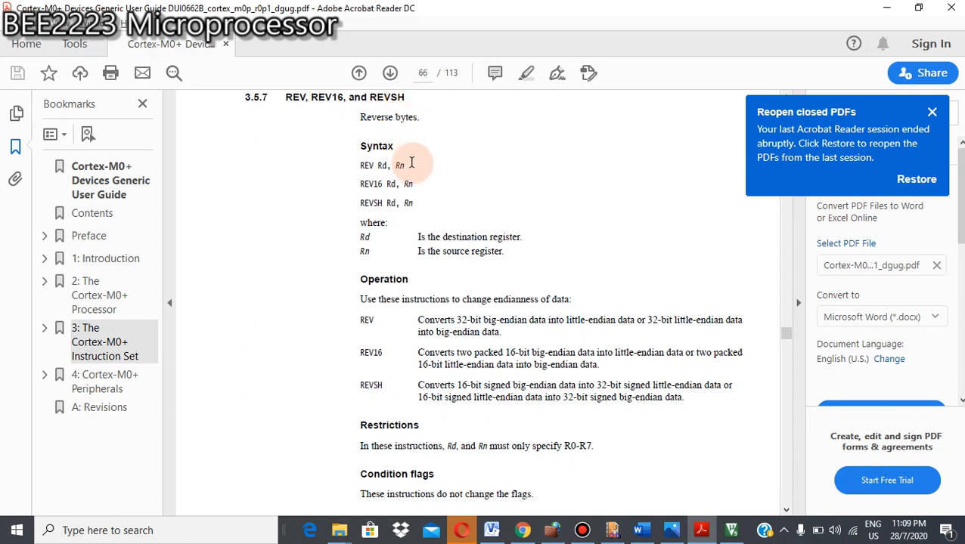
mouse_move(416, 204)
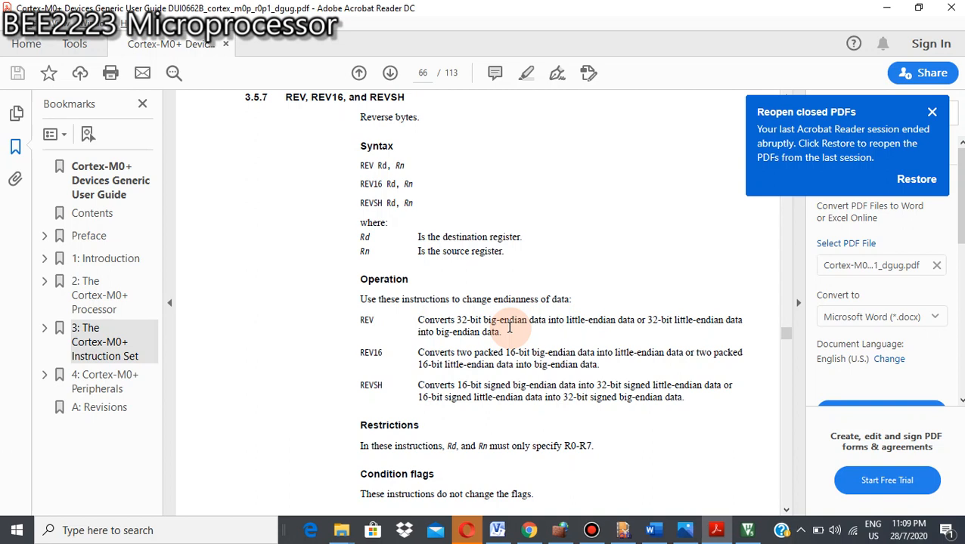
mouse_move(469, 363)
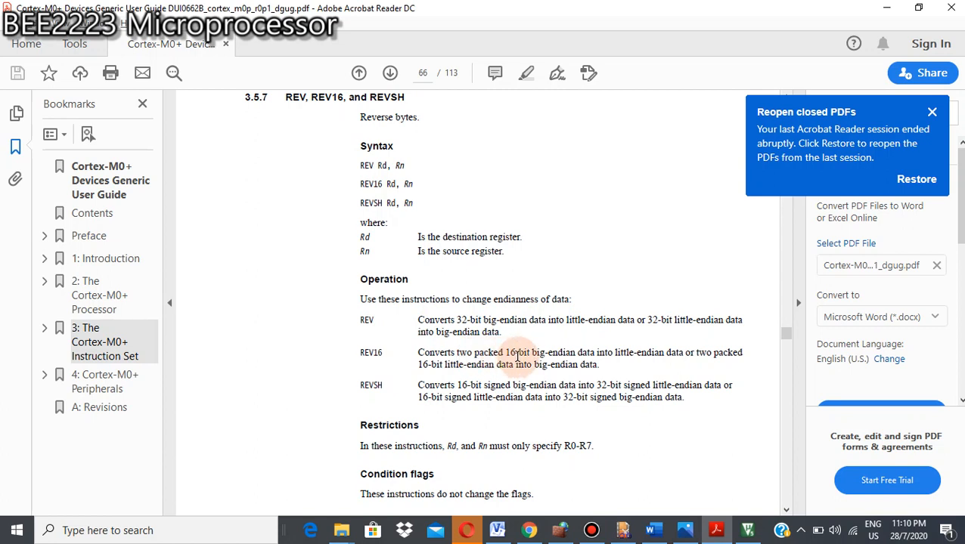
mouse_move(567, 357)
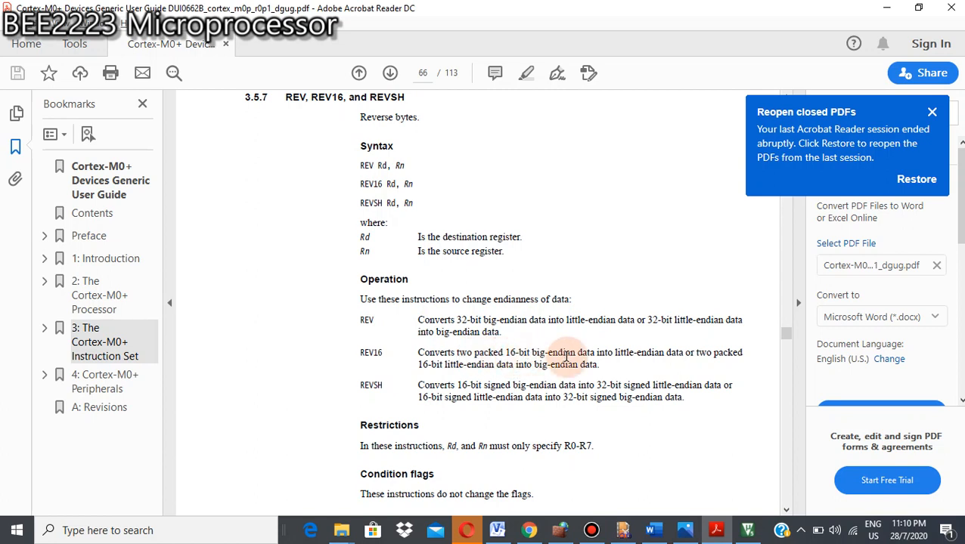
mouse_move(573, 355)
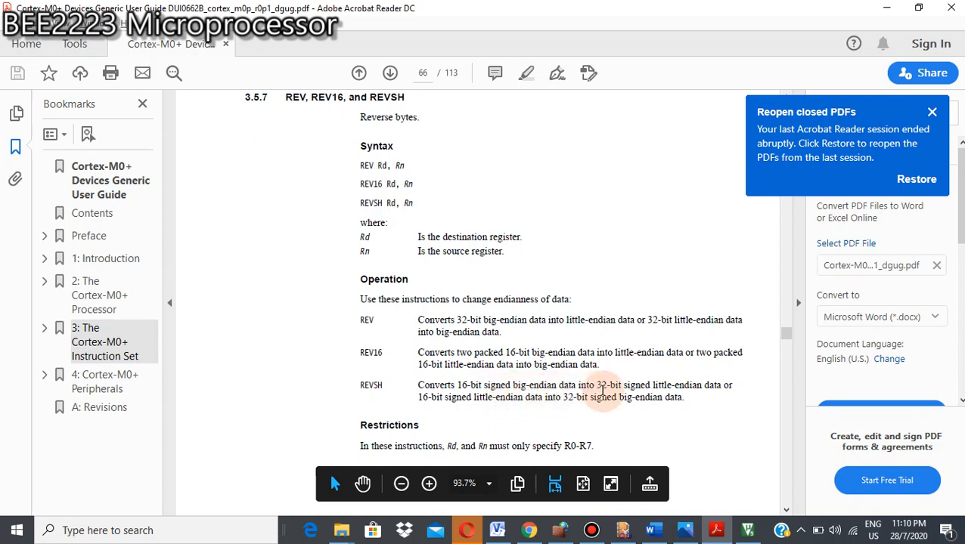
mouse_move(684, 392)
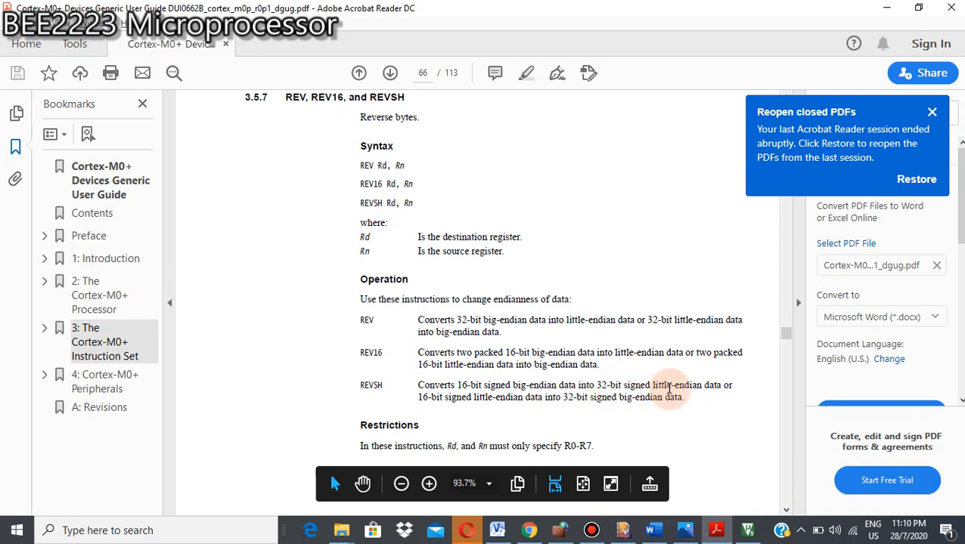
mouse_move(586, 401)
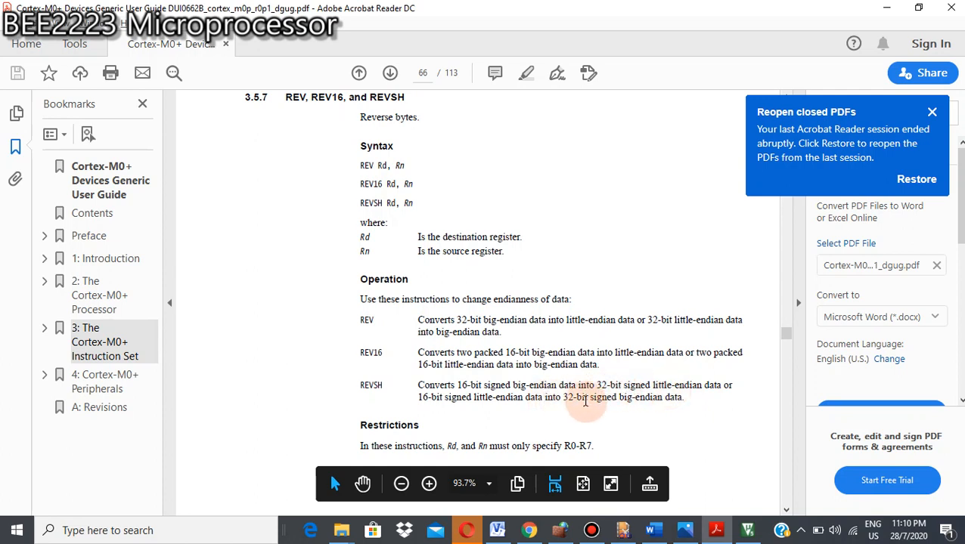
mouse_move(631, 426)
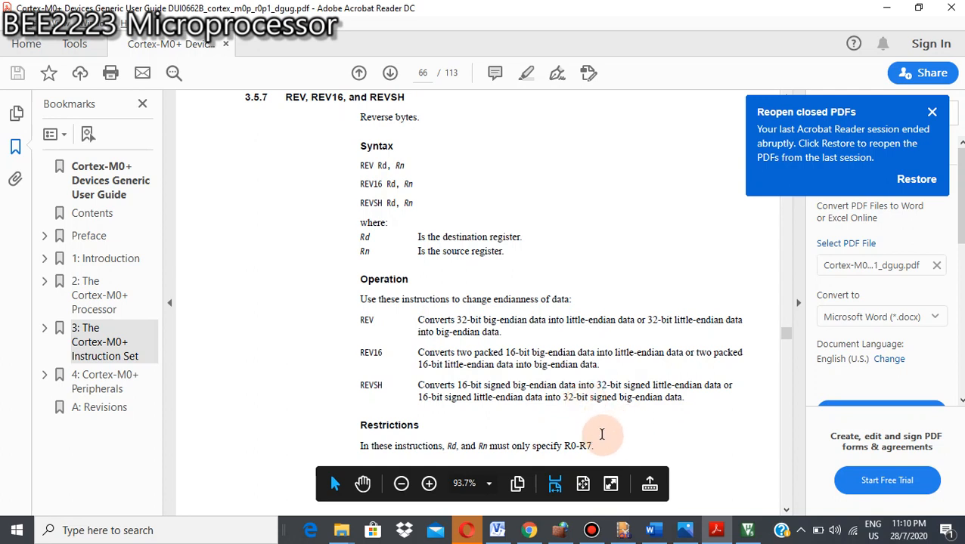
mouse_move(558, 454)
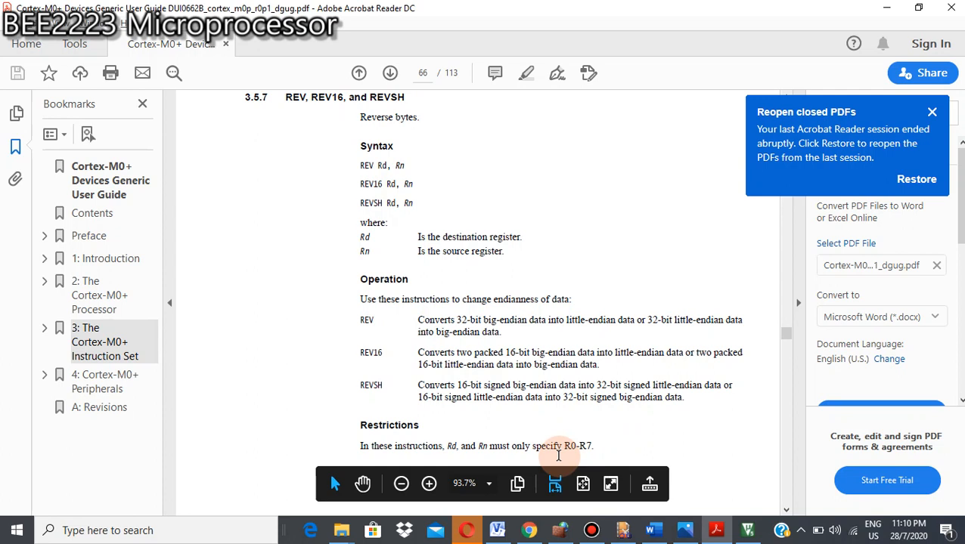
mouse_move(360, 118)
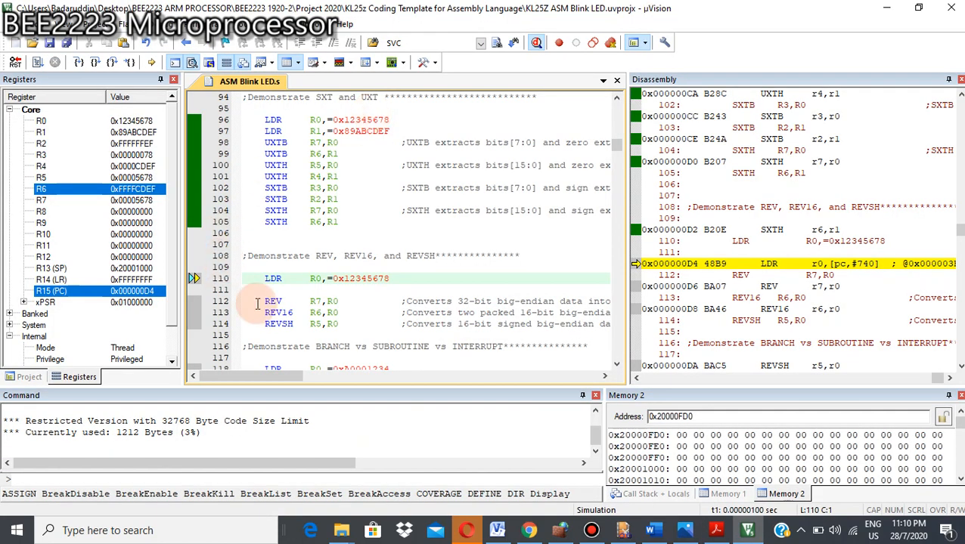
mouse_move(357, 278)
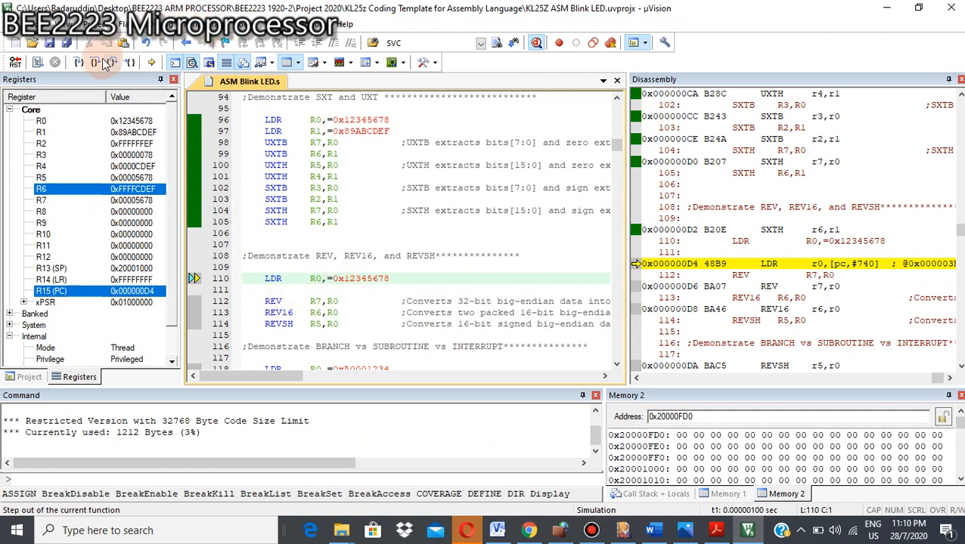
Step: Return to the debugger paused at REV R7,R0 with R0 holding 0x12345678
click(109, 63)
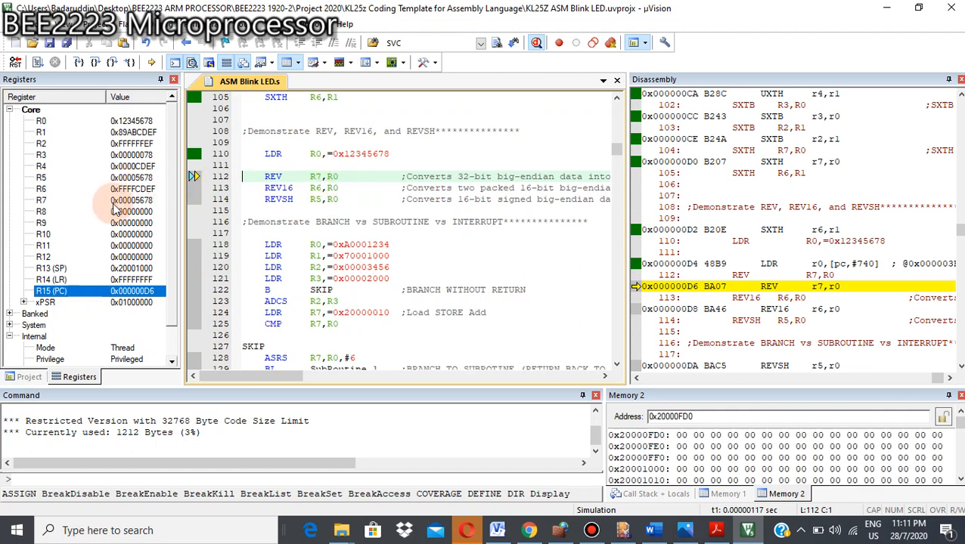
mouse_move(161, 142)
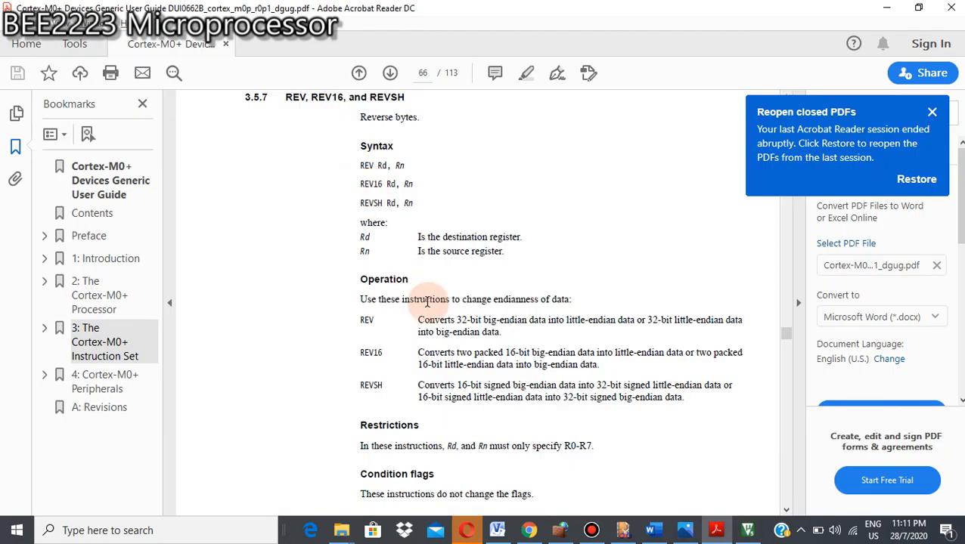
mouse_move(512, 326)
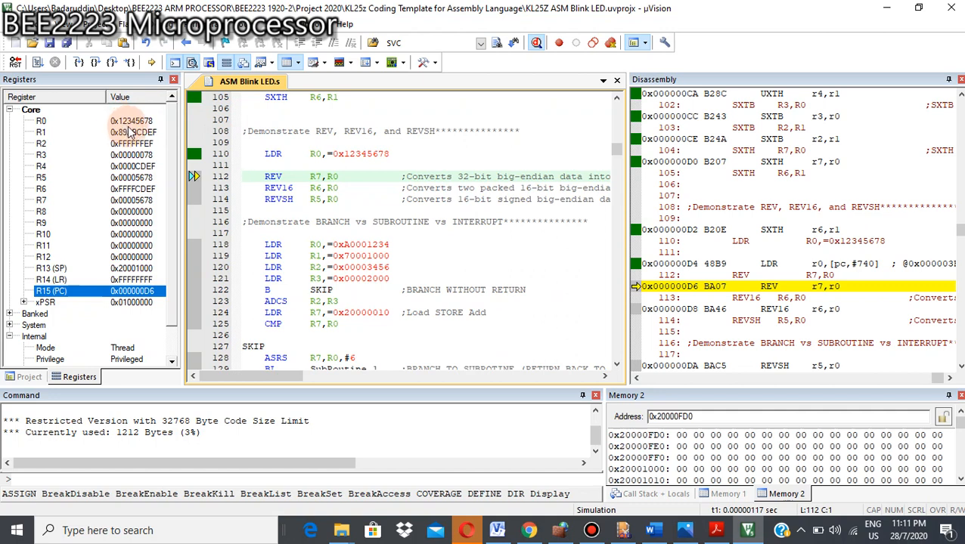
mouse_move(150, 132)
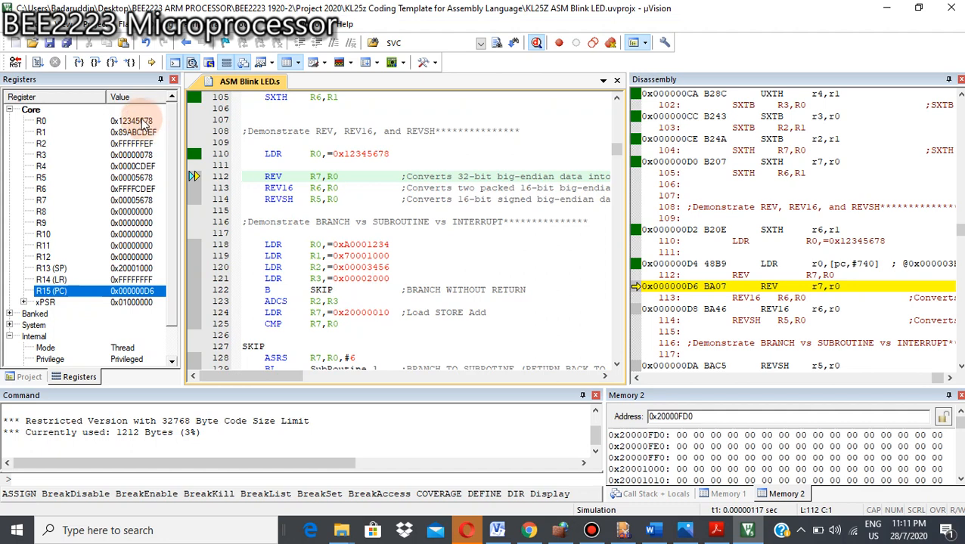
mouse_move(151, 129)
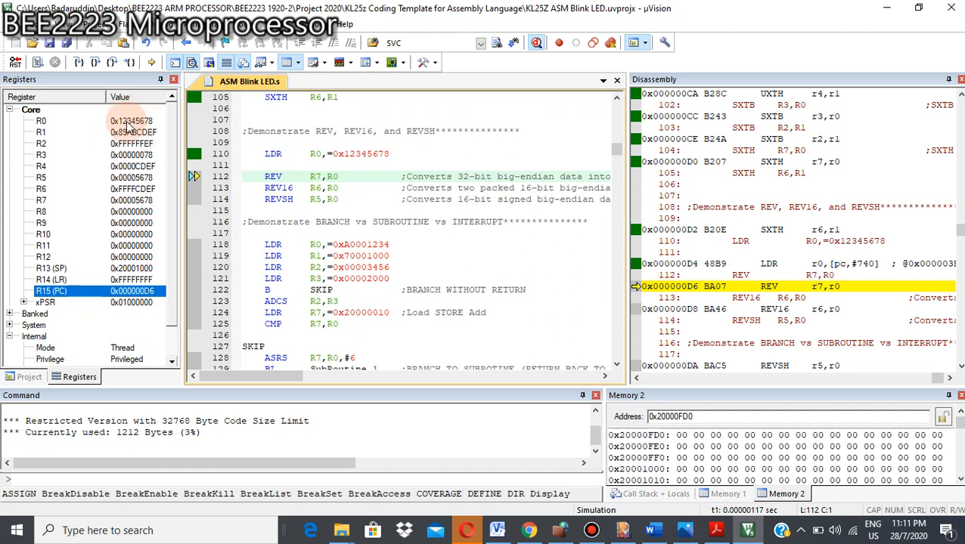
mouse_move(136, 129)
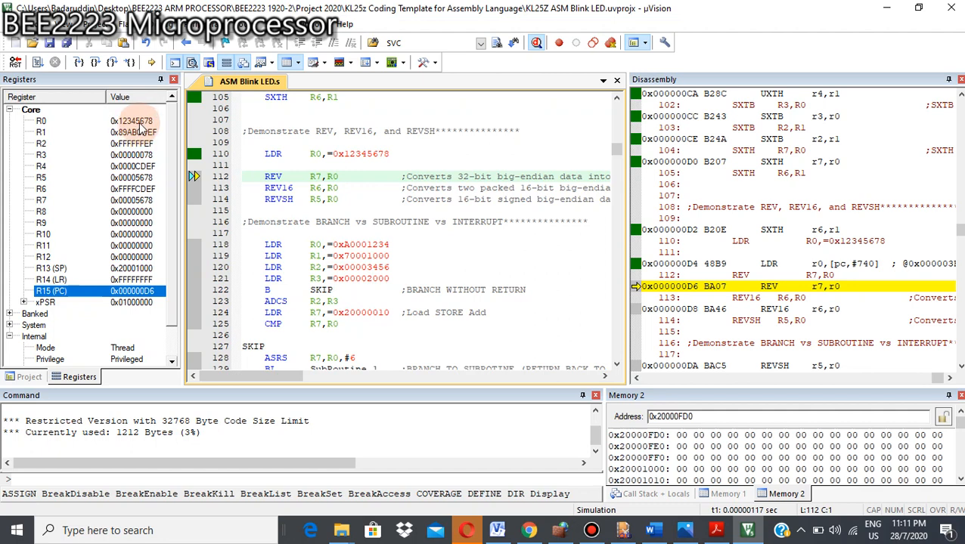
mouse_move(133, 124)
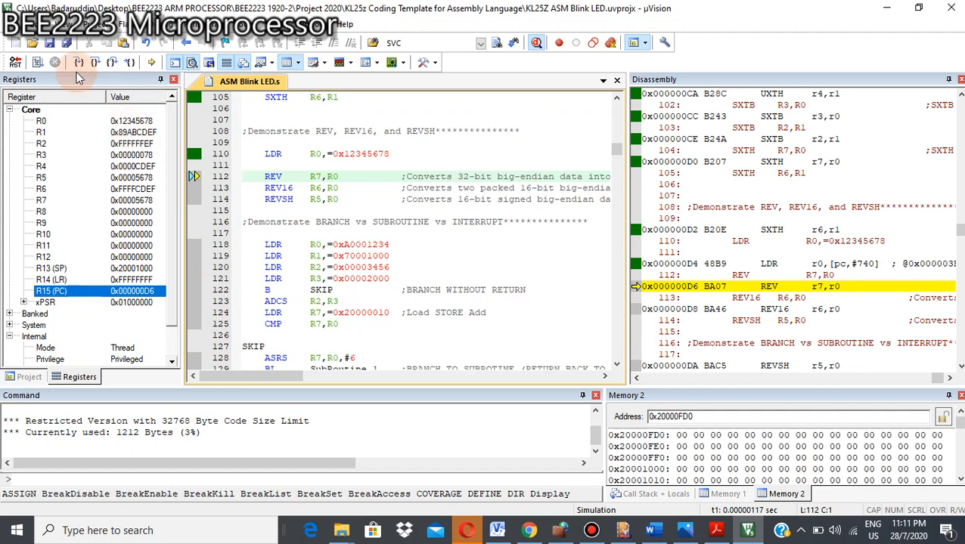
Step: Single-step REV R7,R0 so R7 becomes 0x78563412, stopping at REV16
click(82, 64)
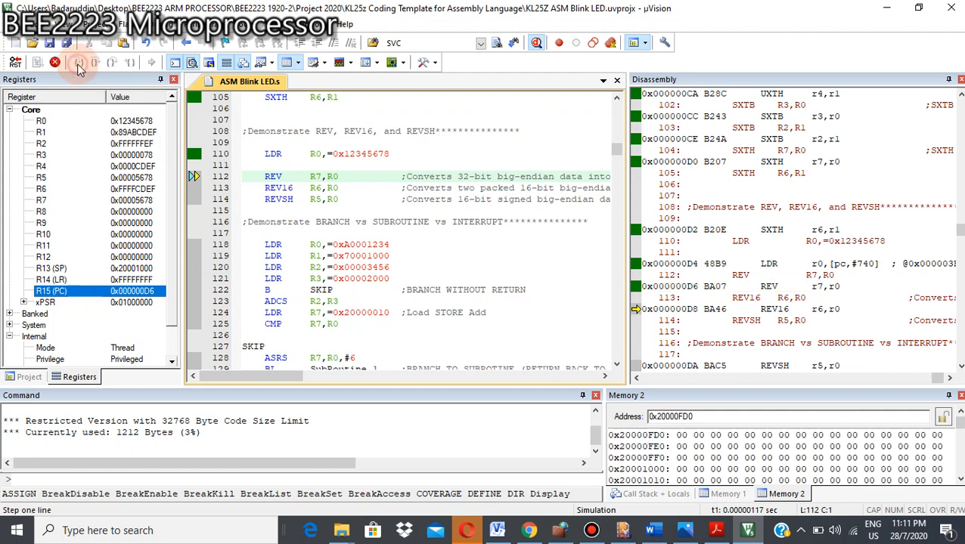
click(81, 64)
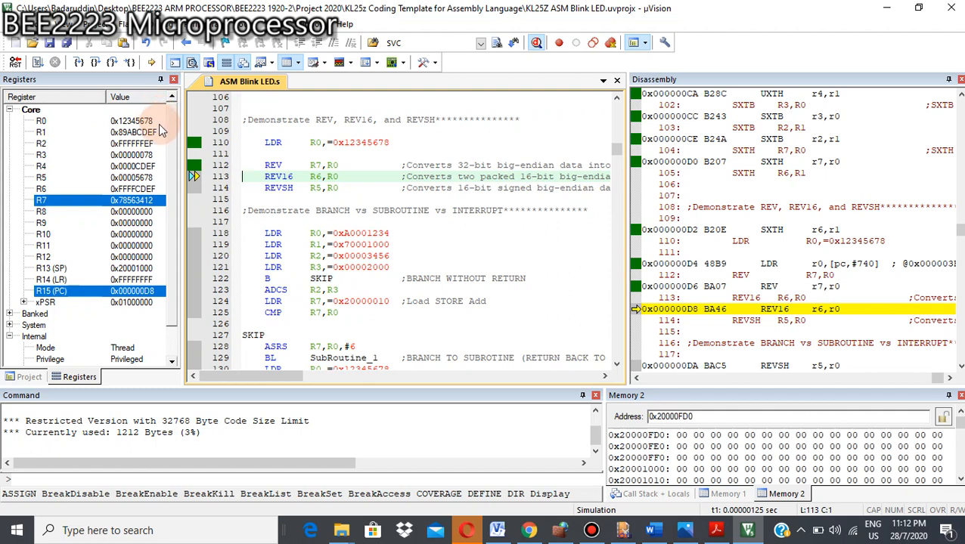
mouse_move(175, 136)
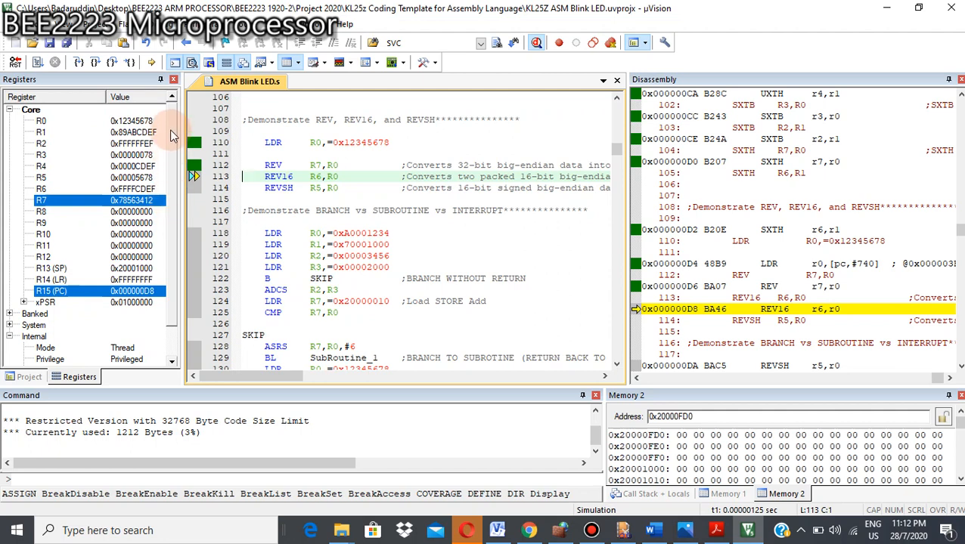
mouse_move(112, 121)
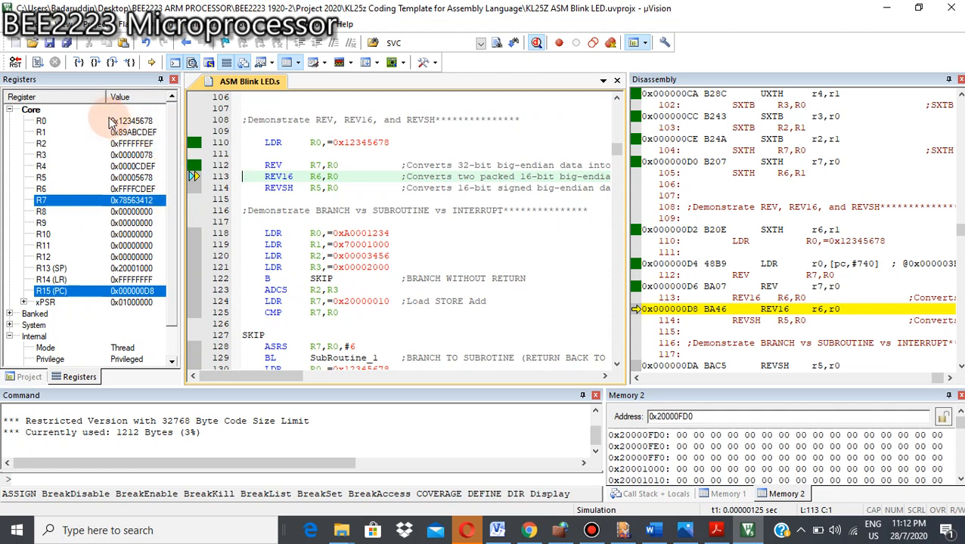
mouse_move(152, 121)
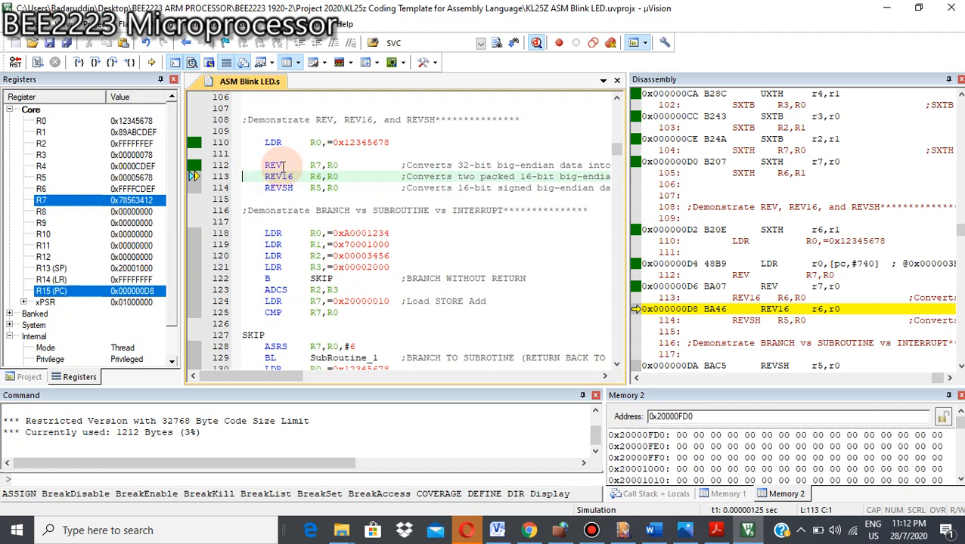
mouse_move(296, 175)
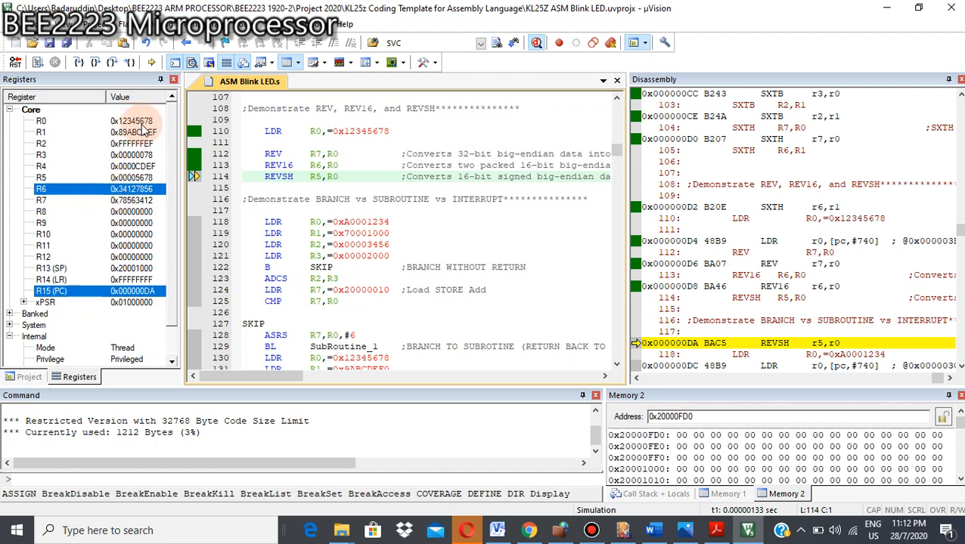
mouse_move(151, 130)
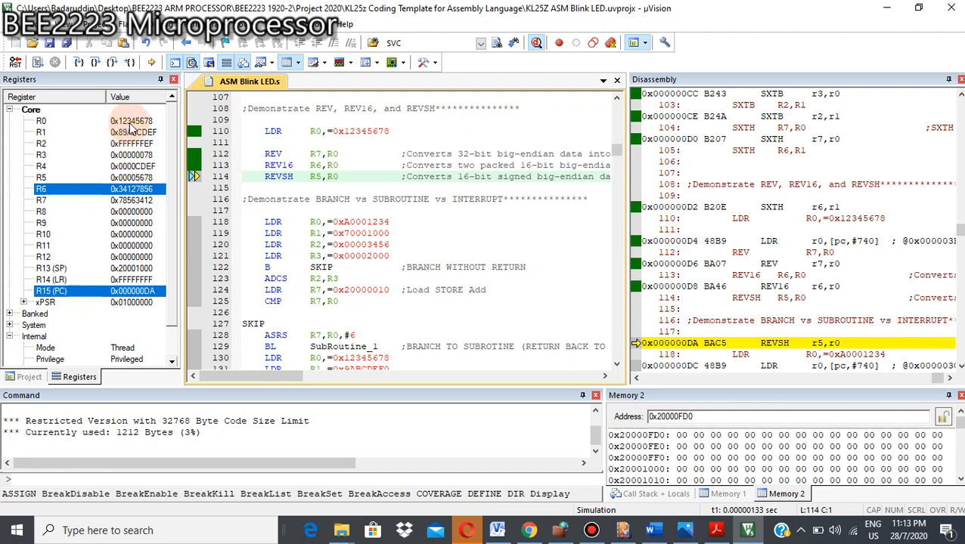
mouse_move(137, 121)
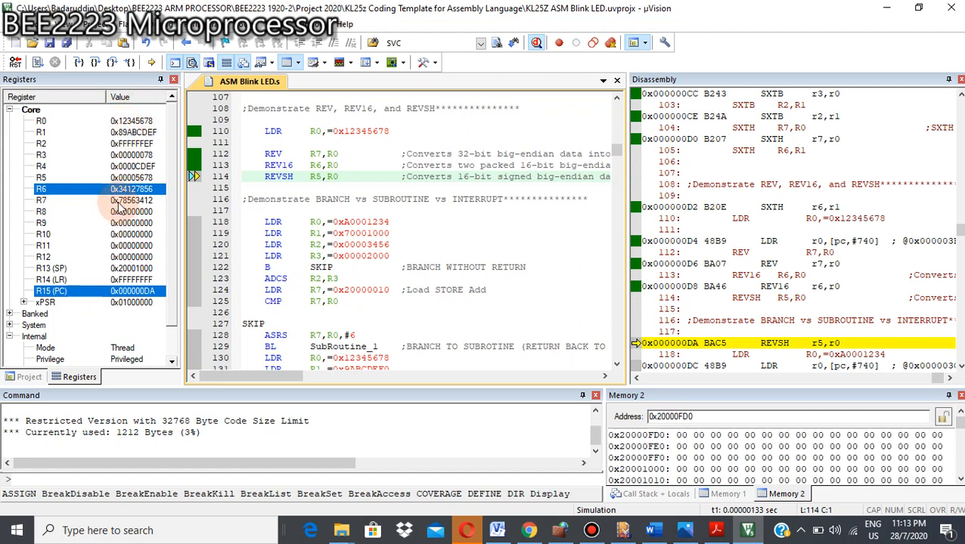
mouse_move(127, 133)
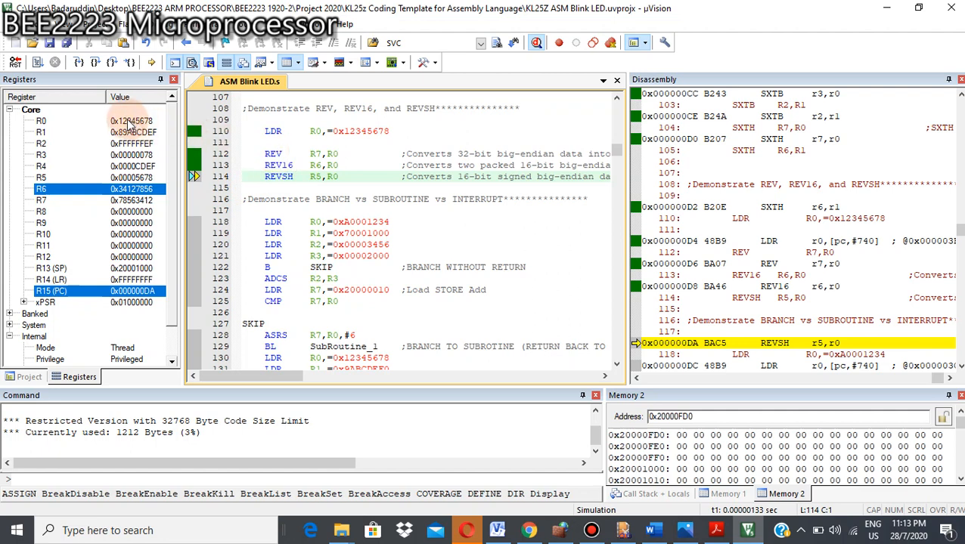
mouse_move(295, 155)
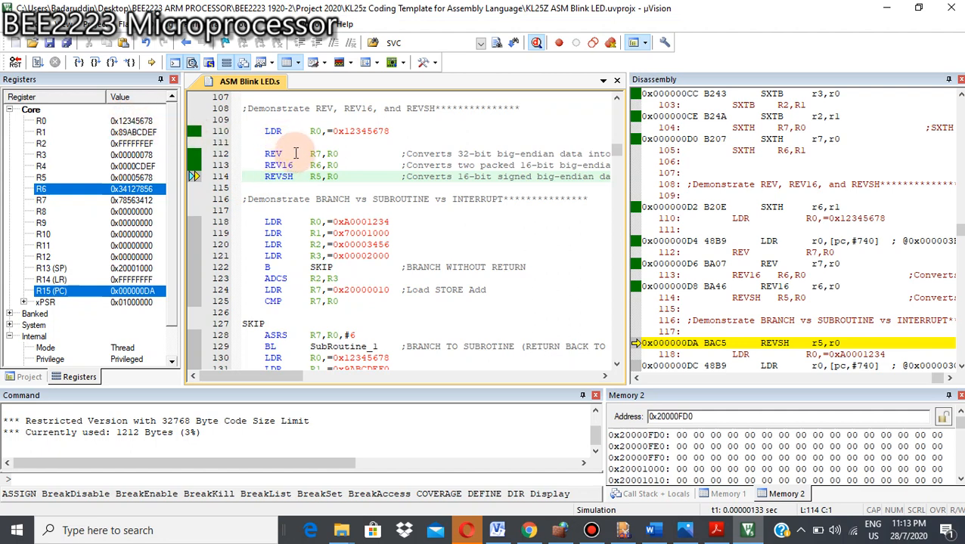